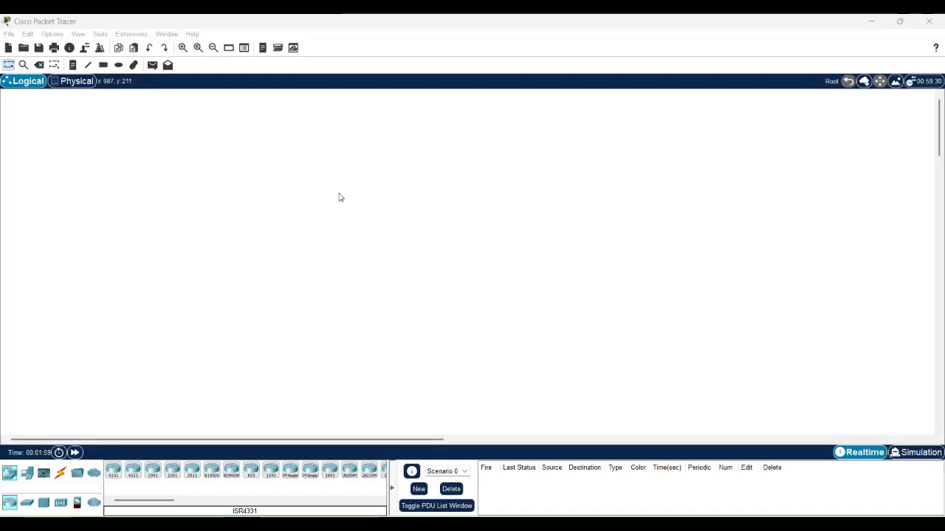
pyautogui.moveTo(27, 473)
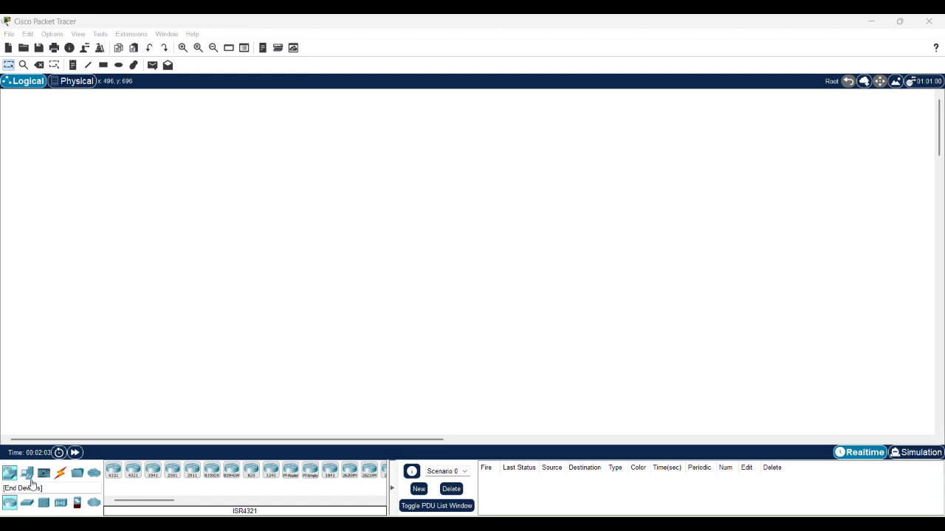
# Add a PC, a Server, a 2960 switch and an ISR4331 router to the workspace.
pyautogui.click(26, 473)
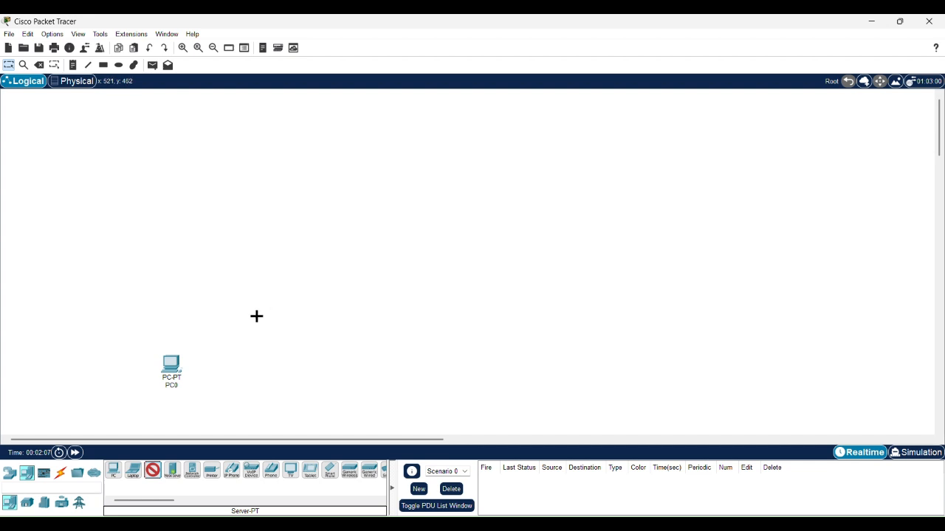
pyautogui.click(257, 315)
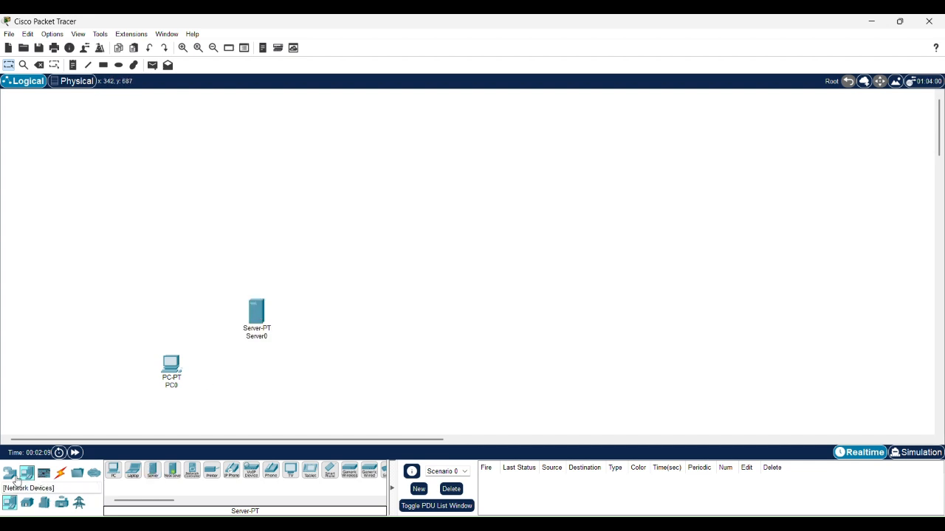
pyautogui.click(27, 503)
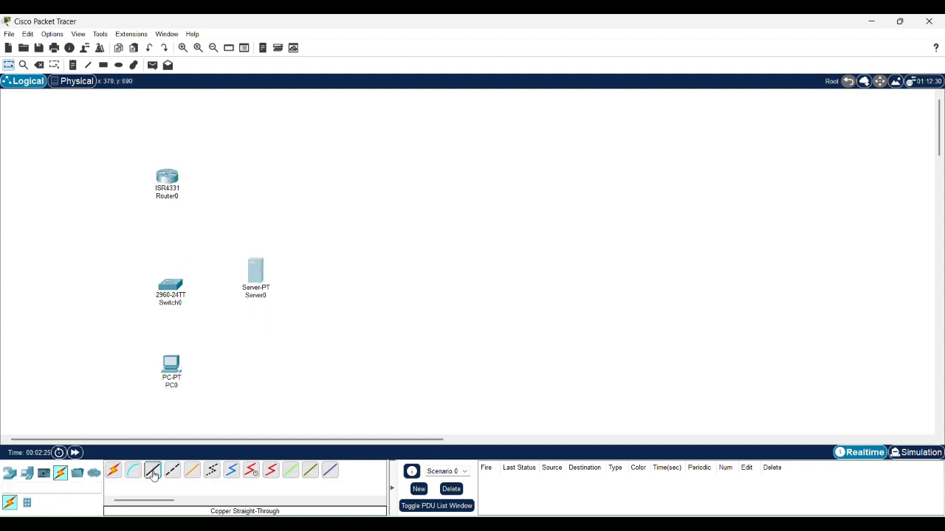
# Connect PC0, Server0 and Router0 GigabitEthernet0/0/0 to Switch0 with straight-through copper cables.
pyautogui.click(171, 365)
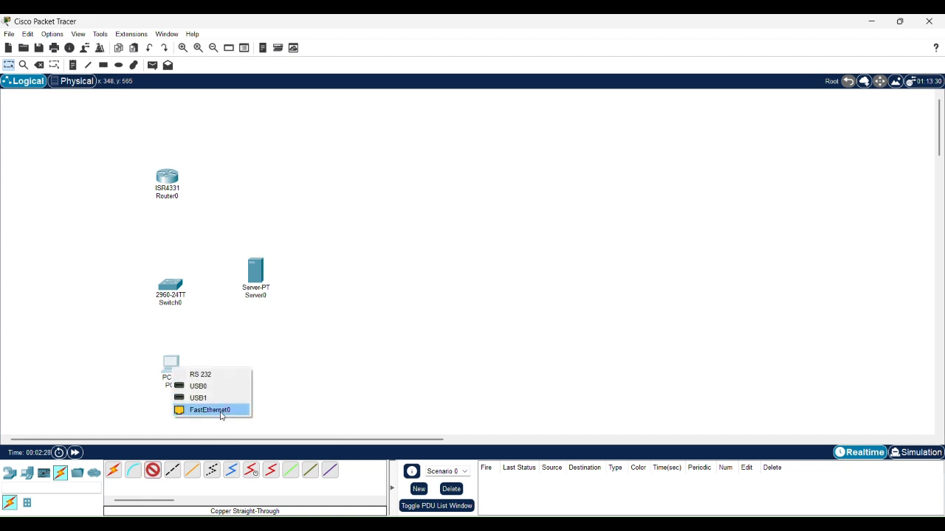
pyautogui.click(210, 410)
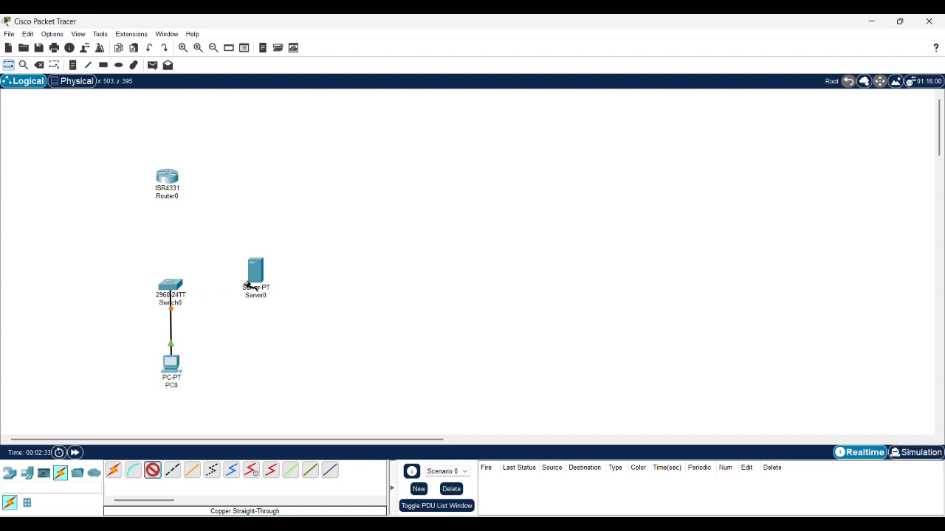
pyautogui.click(169, 288)
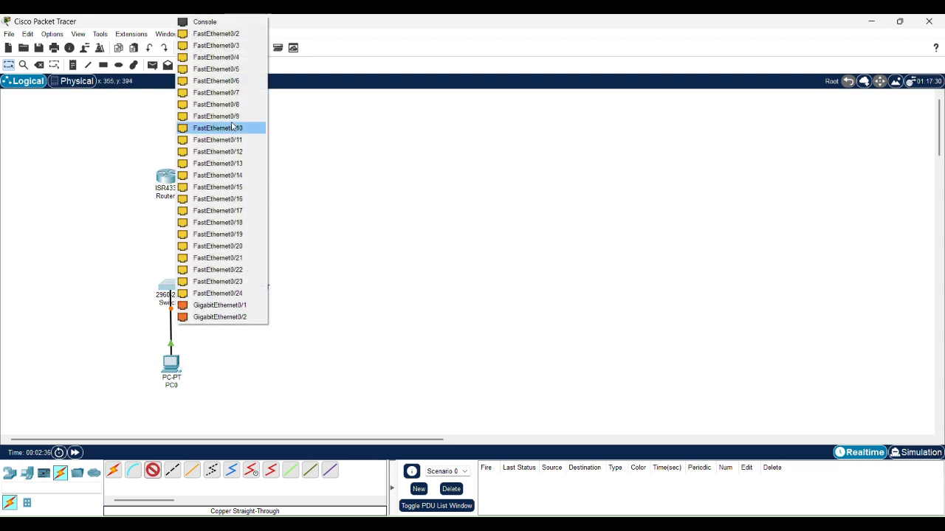
pyautogui.click(217, 127)
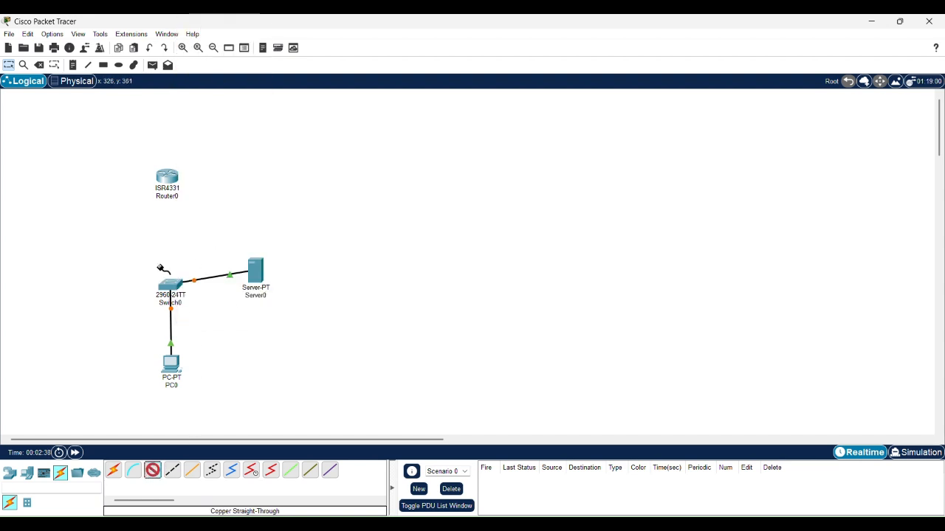
pyautogui.click(170, 285)
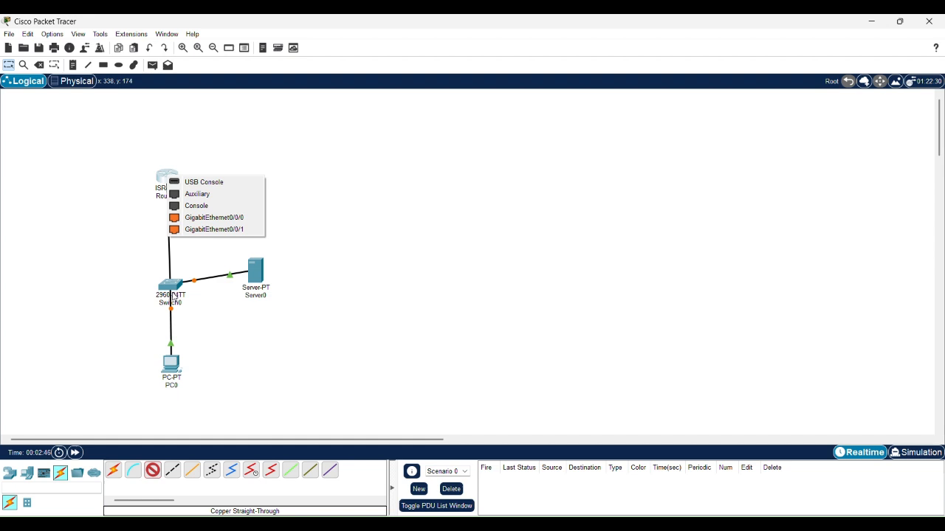
pyautogui.moveTo(214, 217)
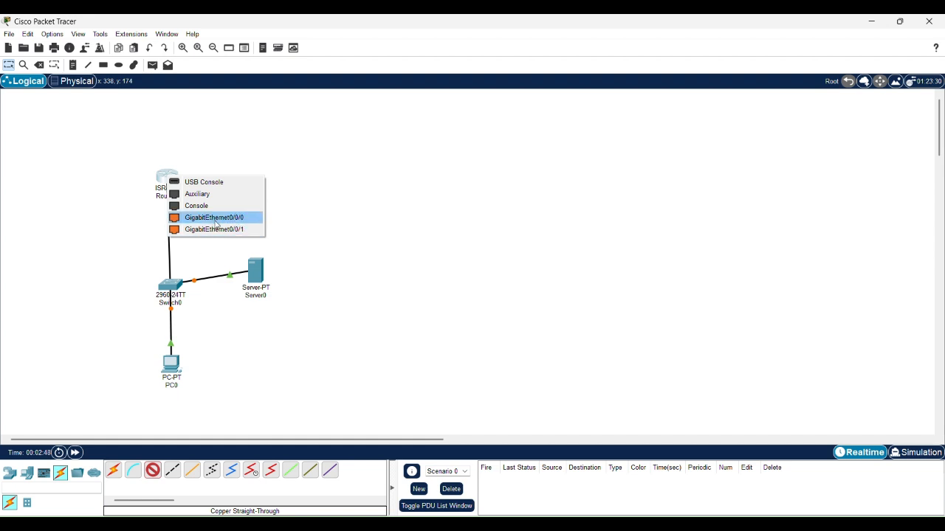
pyautogui.click(214, 217)
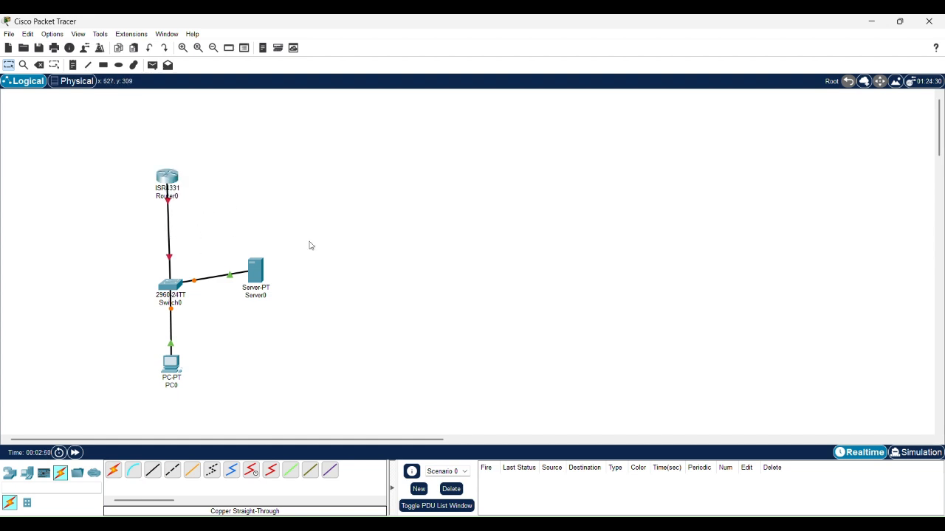
pyautogui.moveTo(155, 388)
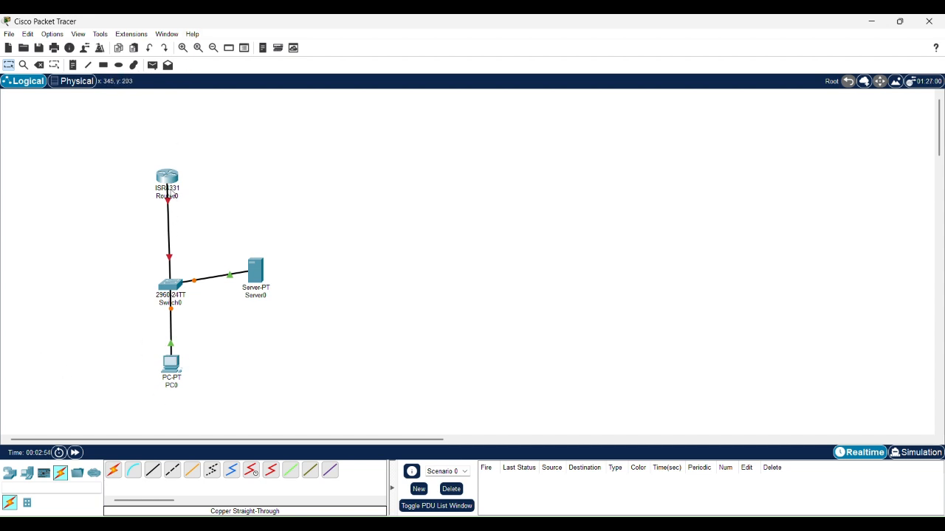
pyautogui.moveTo(167, 177)
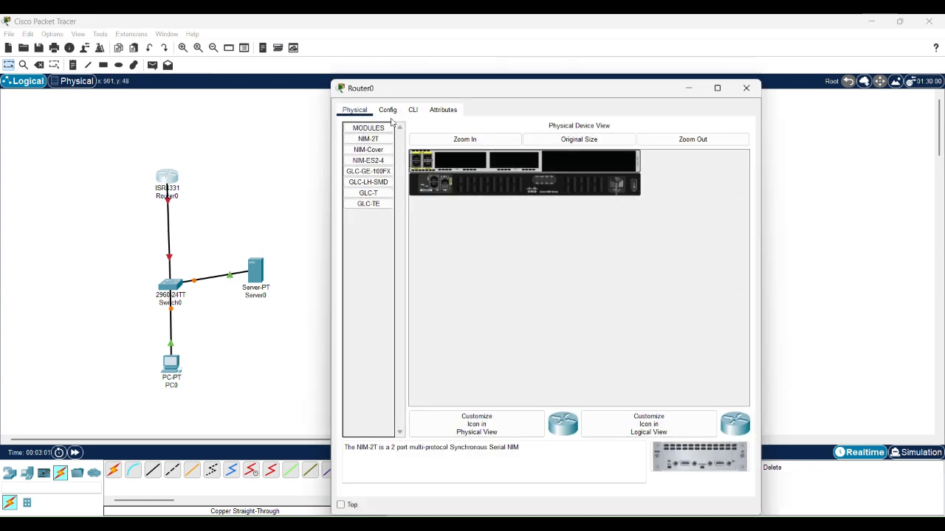
# Set Router0 GigabitEthernet0/0/0 to 192.168.11.1 with mask 255.255.255.0 and turn it on.
pyautogui.click(387, 109)
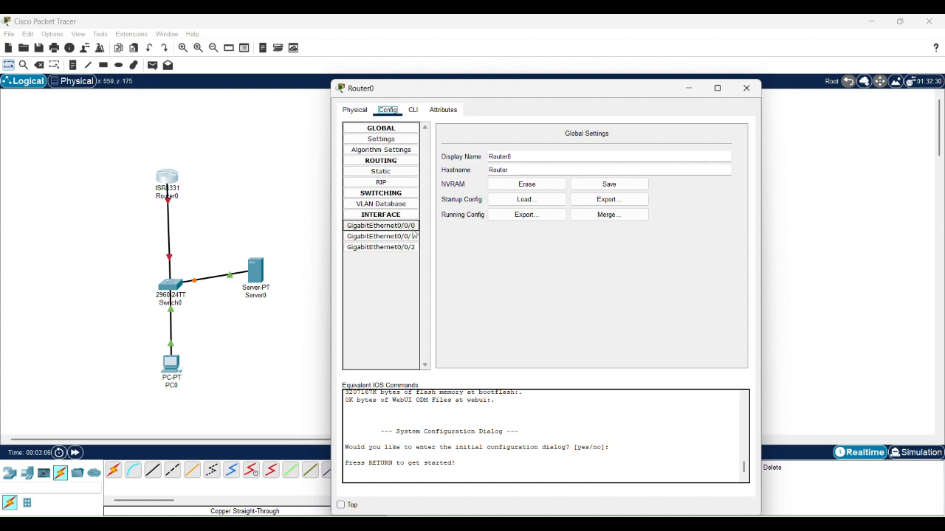
pyautogui.click(381, 225)
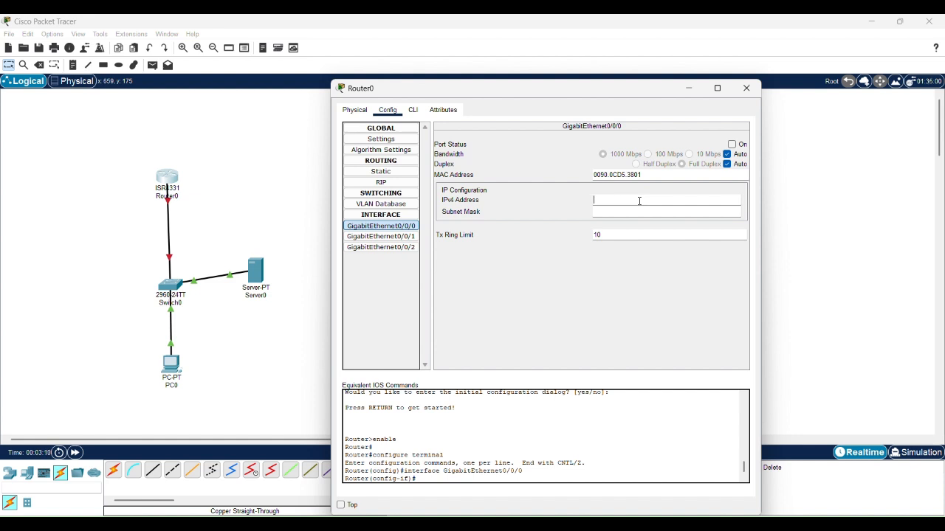
pyautogui.write('192.168')
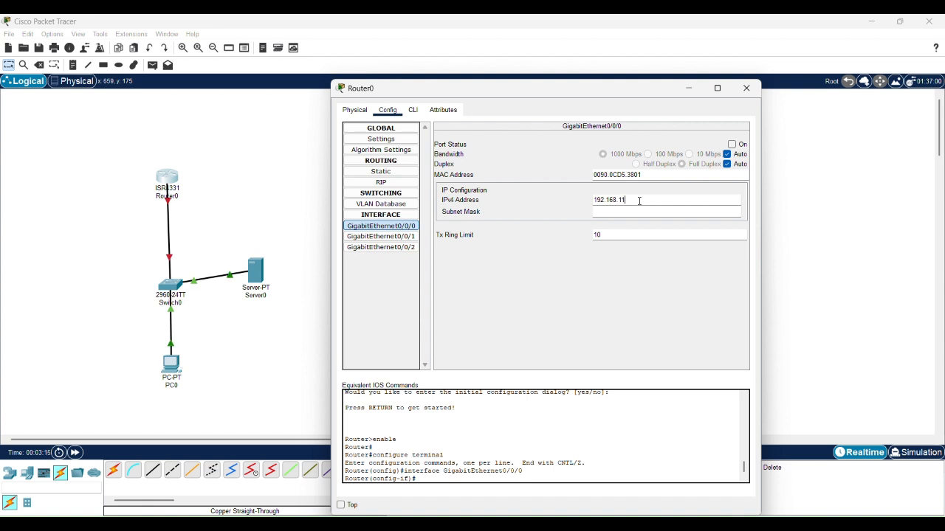
pyautogui.write('.1')
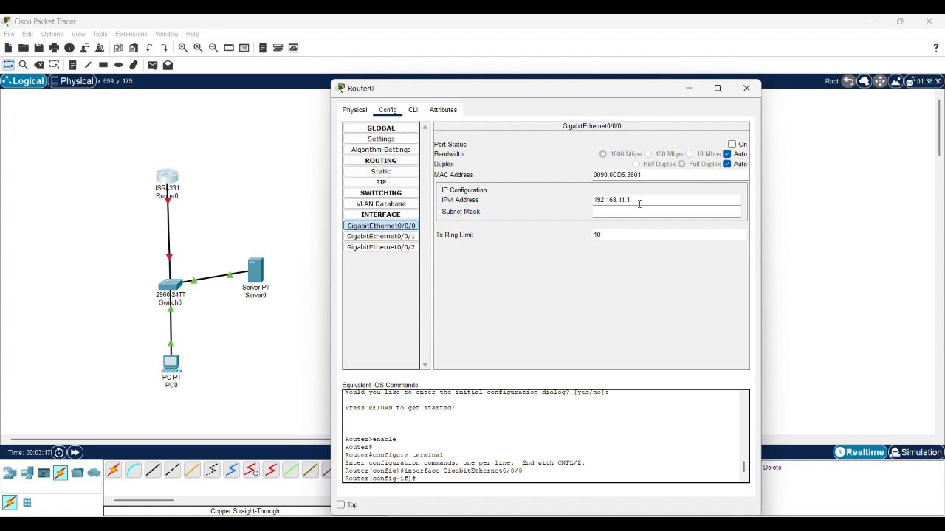
pyautogui.click(732, 143)
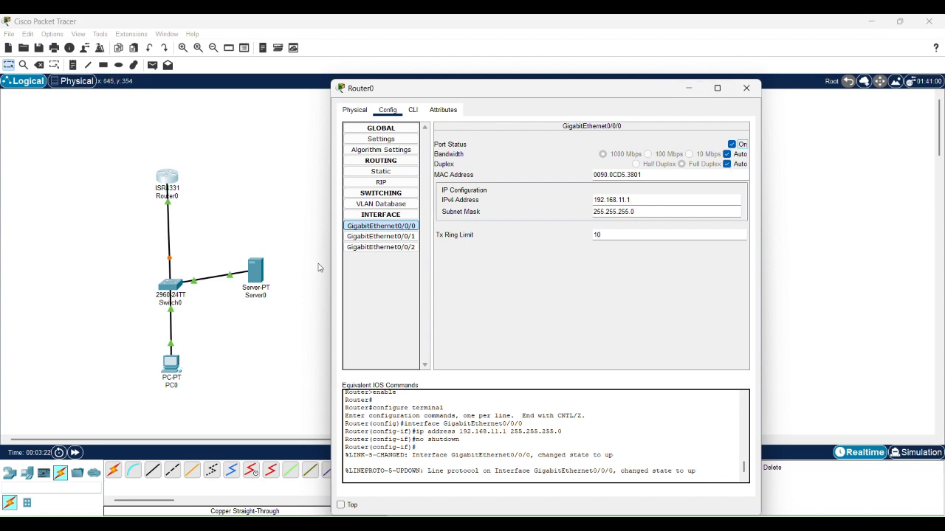
pyautogui.click(745, 87)
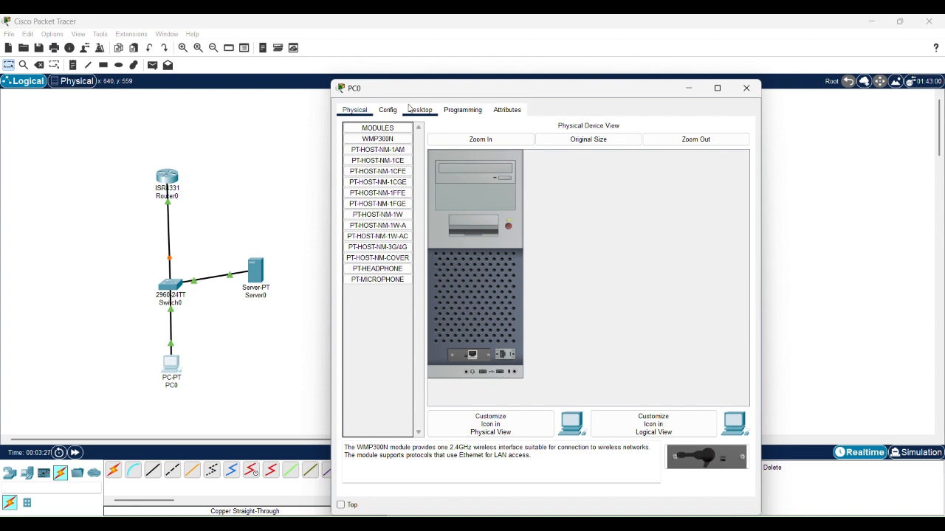
# Enter PC0's IP Configuration: 192.168.11.2, mask 255.255.255.0, gateway 192.168.11.1.
pyautogui.click(420, 109)
pyautogui.write('1')
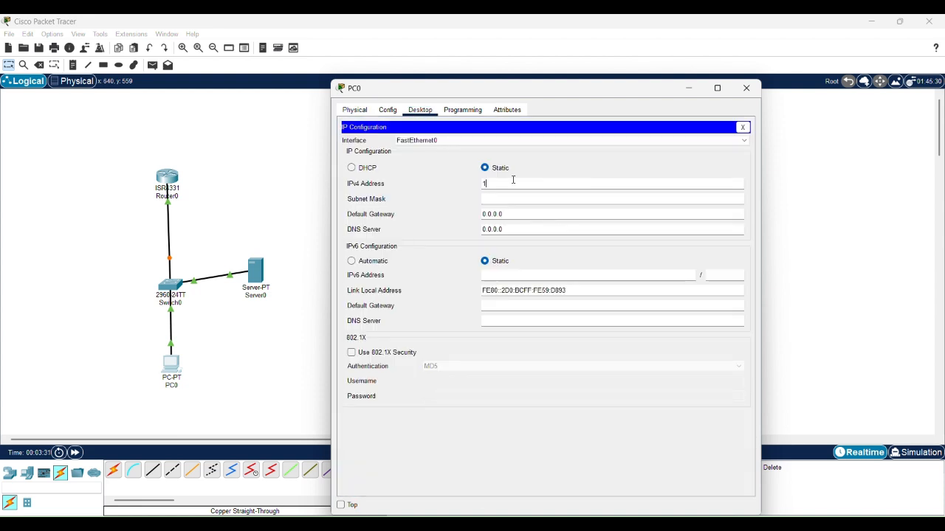
pyautogui.write('92.168.11.2')
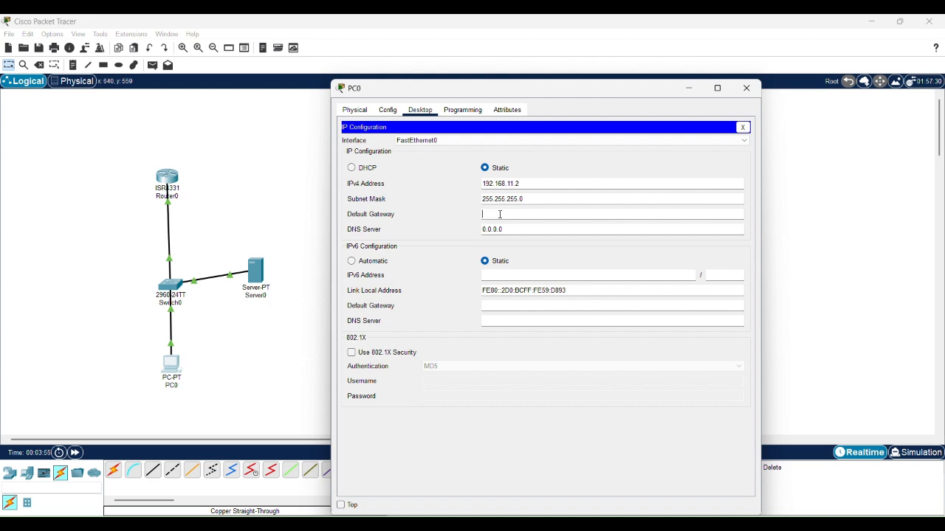
pyautogui.write('192')
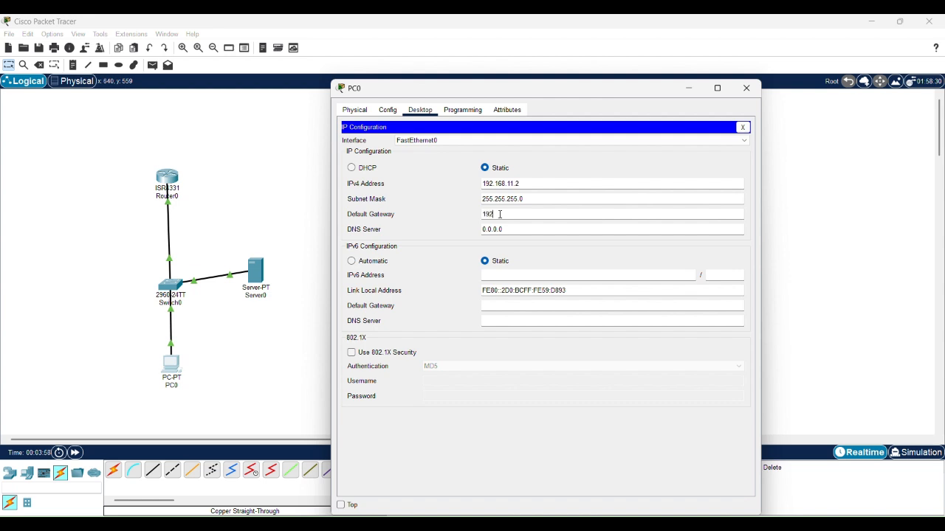
pyautogui.write('.168')
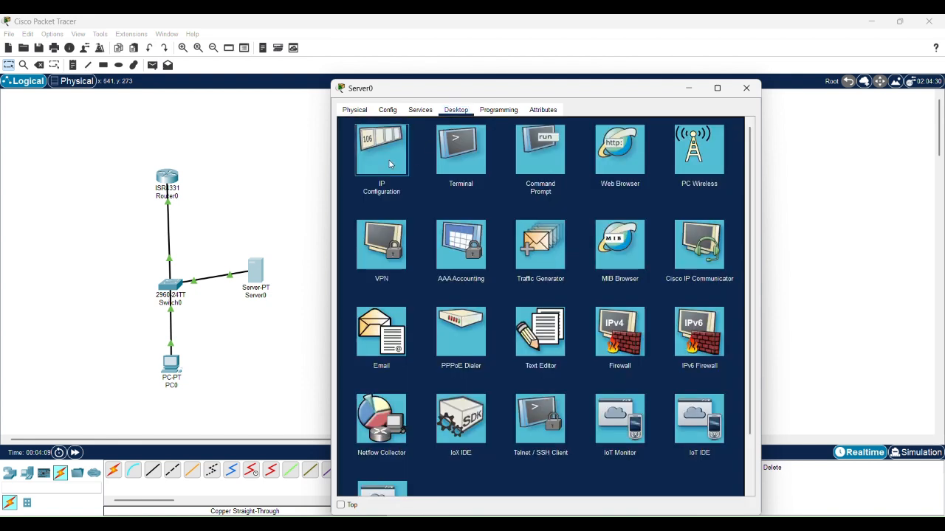
# Set Server0's IP configuration to 192.168.11.10, mask 255.255.255.0, gateway 192.168.11.1.
pyautogui.click(381, 149)
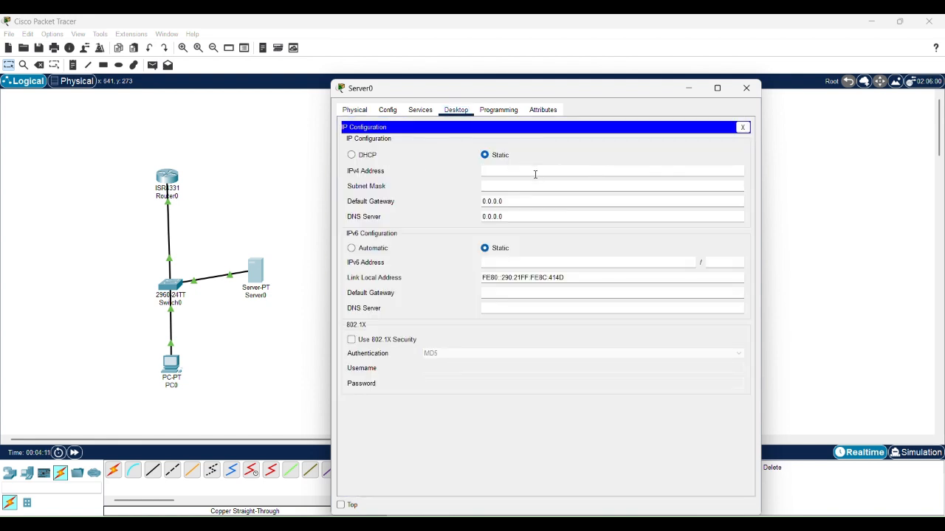
pyautogui.write('198')
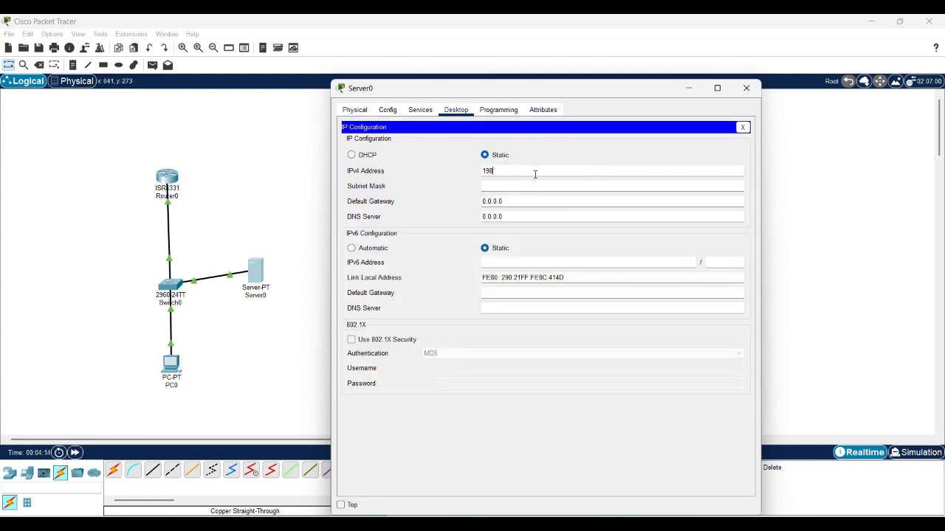
pyautogui.write('192')
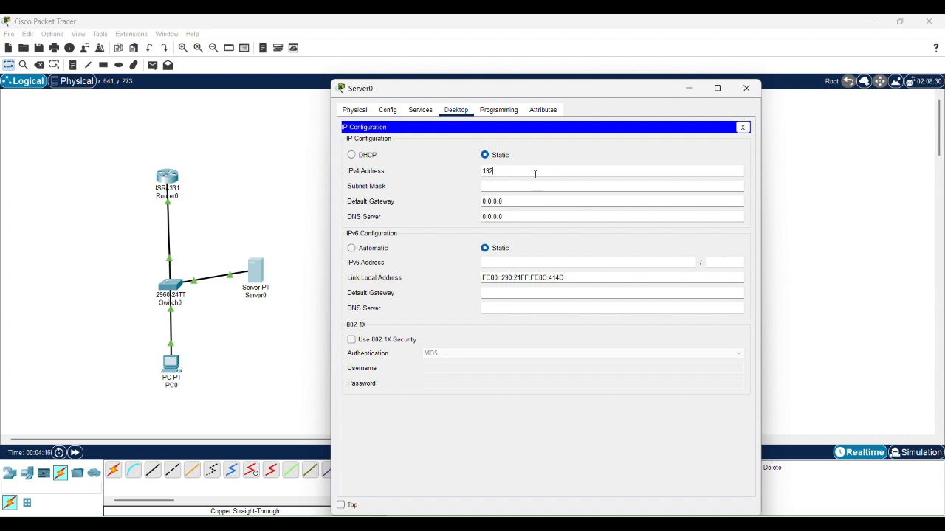
pyautogui.write('.168.11.10')
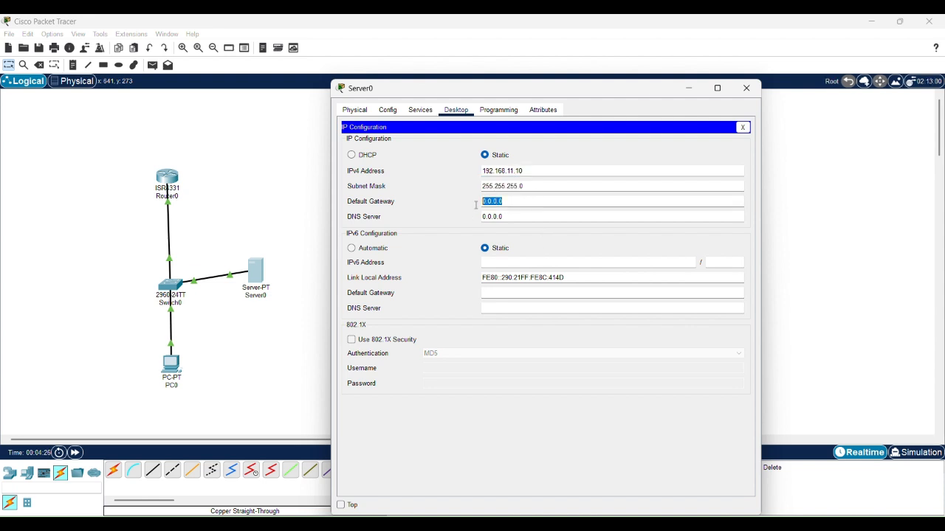
pyautogui.write('1')
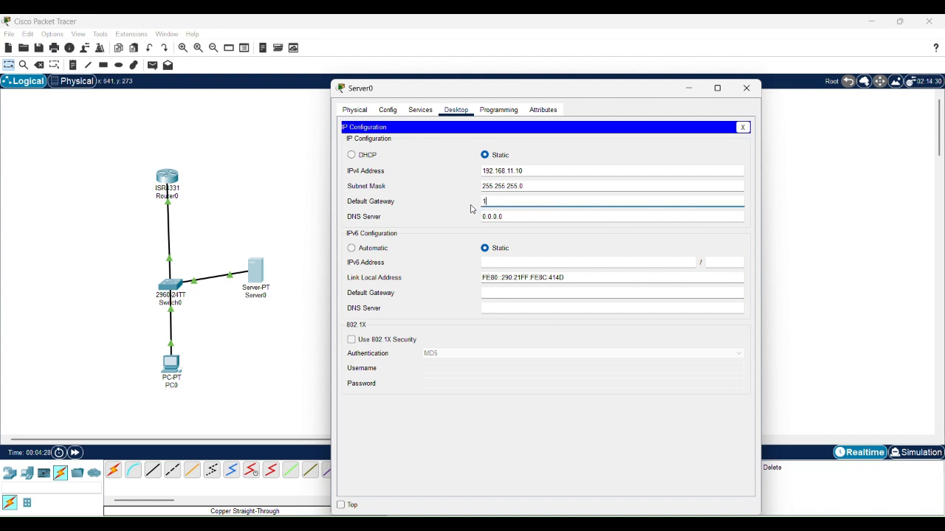
pyautogui.write('92.168')
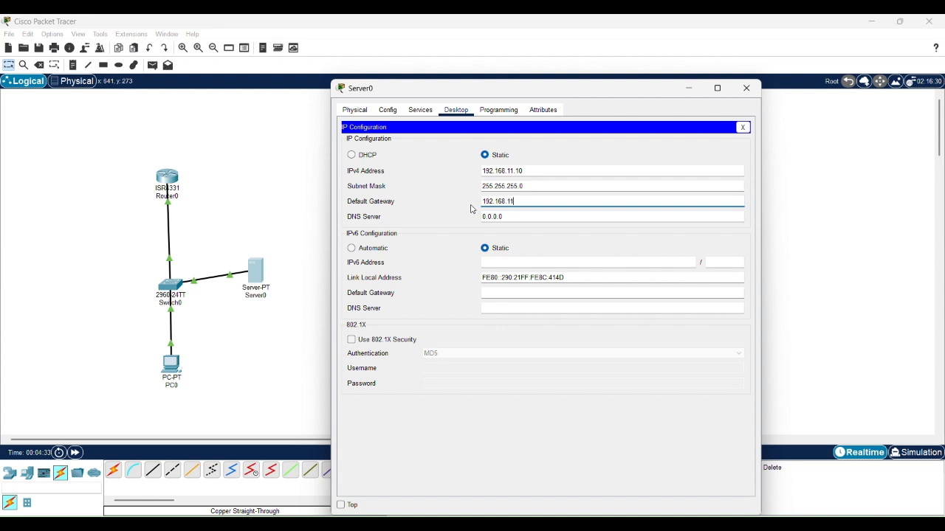
pyautogui.write('.1')
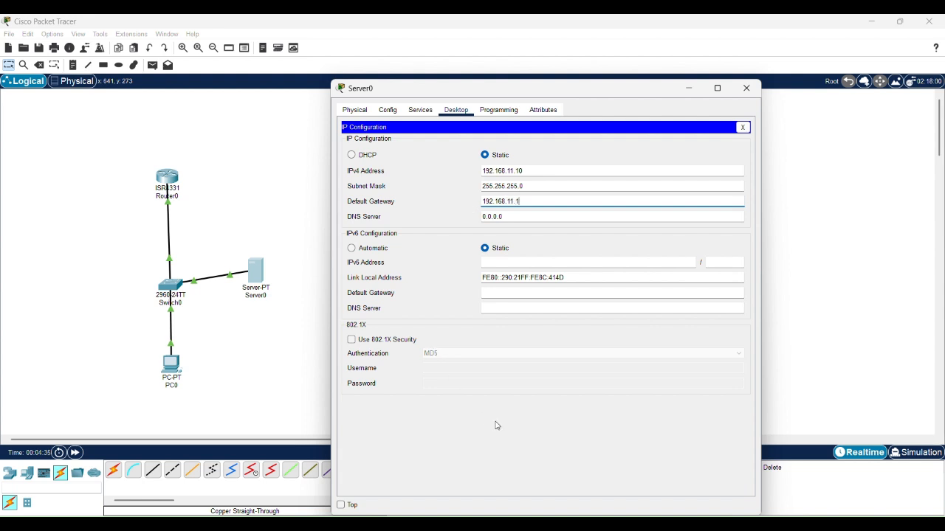
pyautogui.click(745, 88)
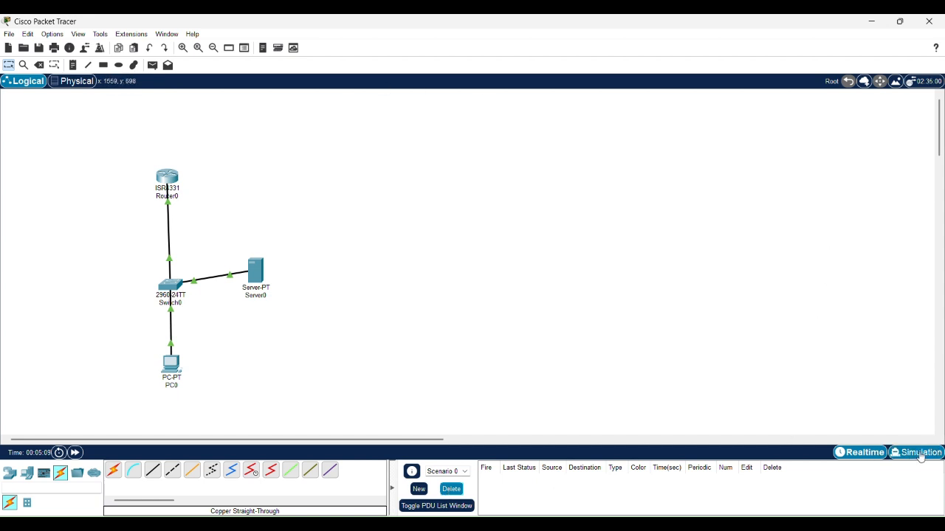
# In simulation mode, clear all event filters and enable only TCP under Misc.
pyautogui.click(919, 451)
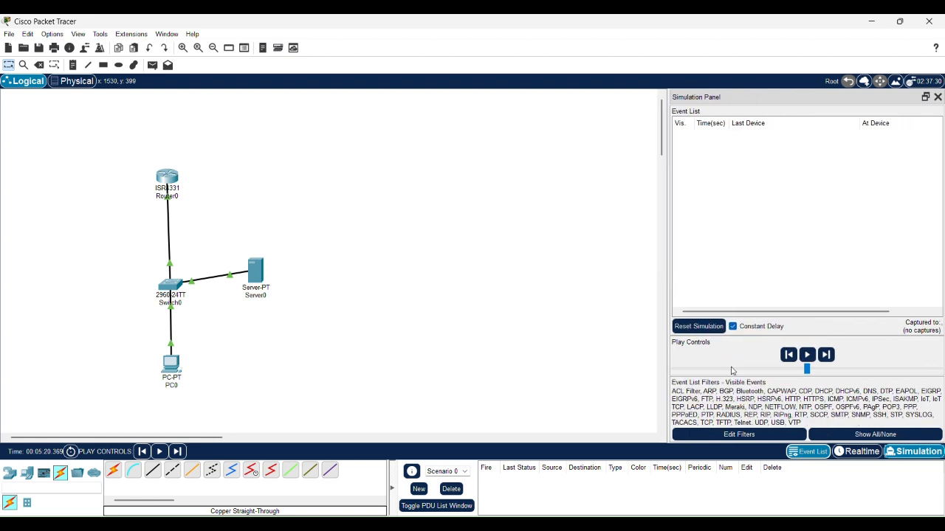
pyautogui.click(875, 434)
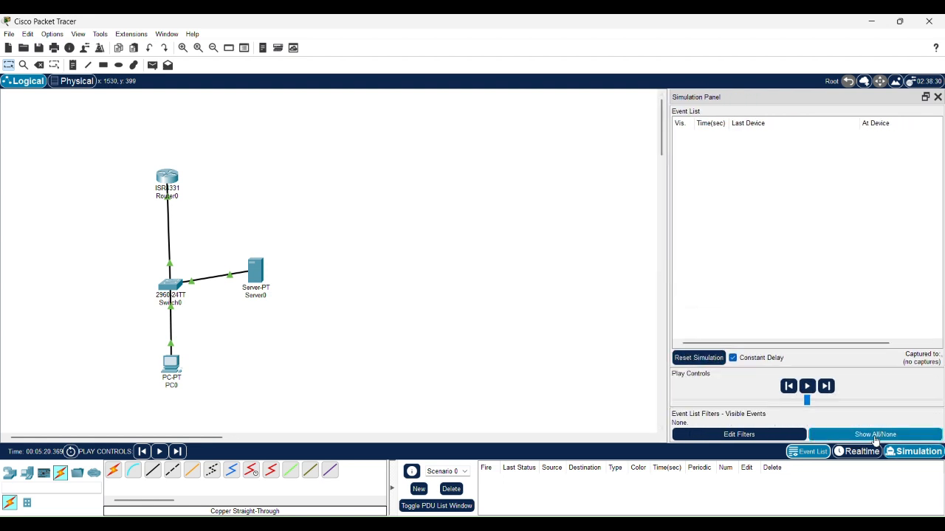
pyautogui.click(739, 434)
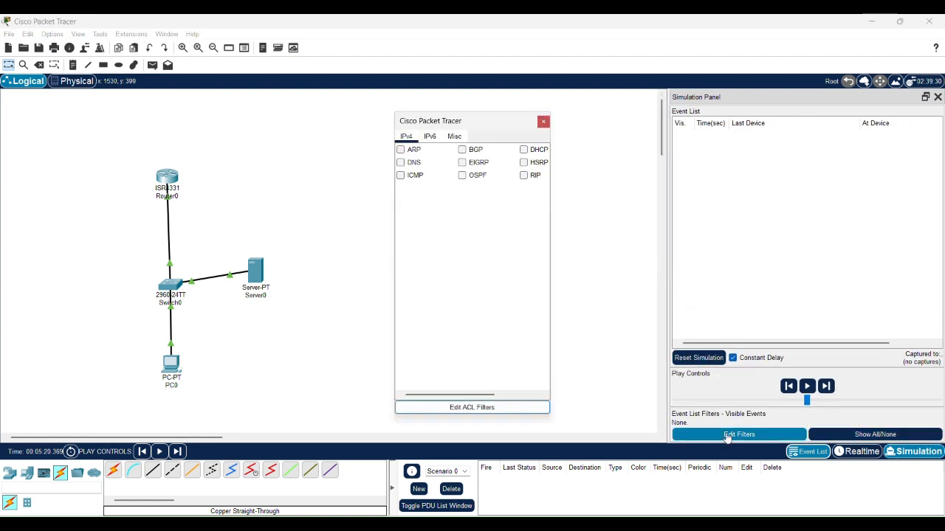
pyautogui.click(454, 136)
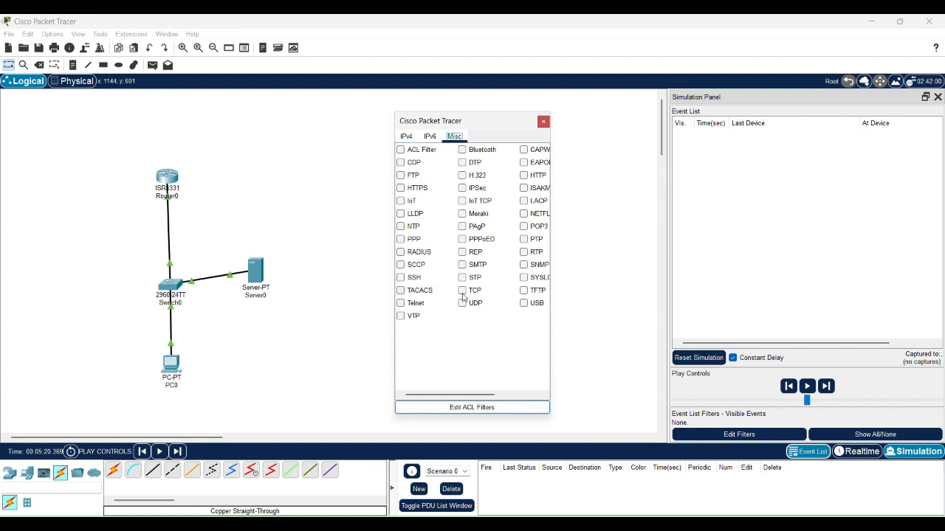
pyautogui.click(463, 290)
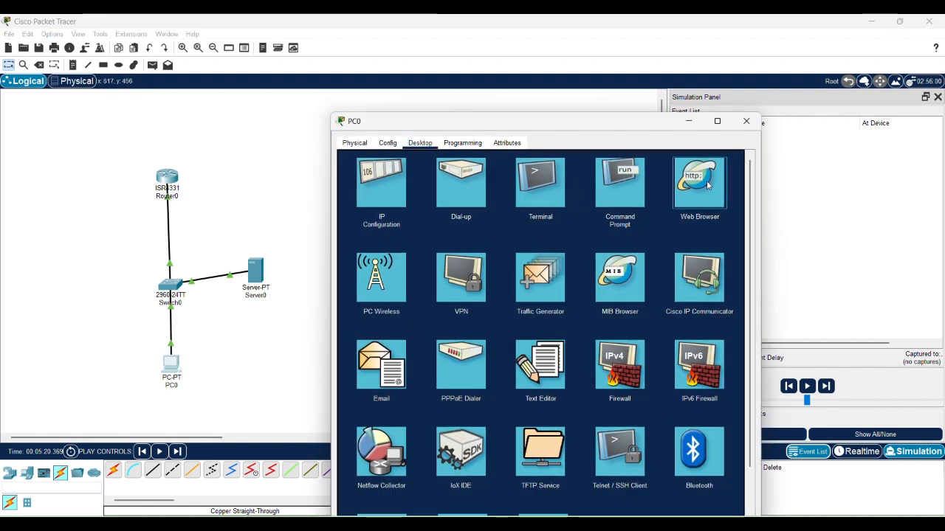
# Browse from PC0's Web Browser to the server address 192.168.11.10.
pyautogui.click(699, 181)
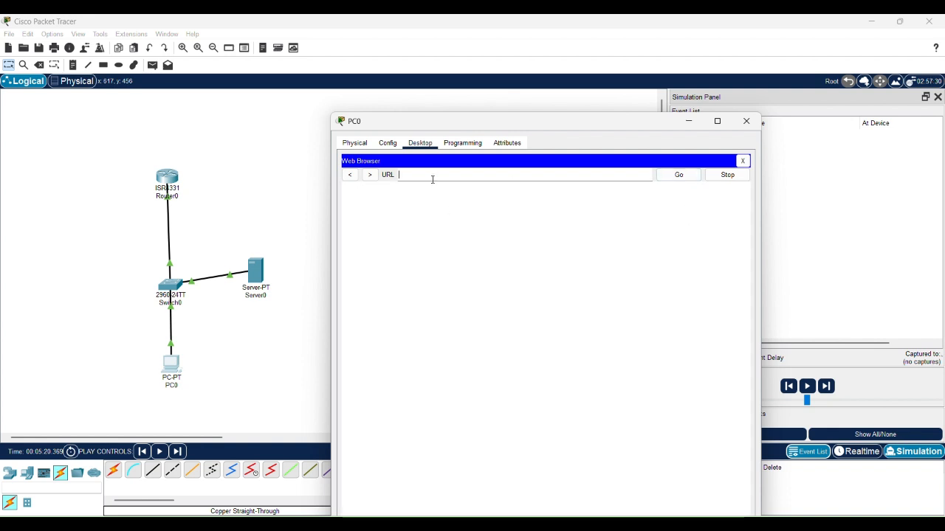
pyautogui.moveTo(249, 279)
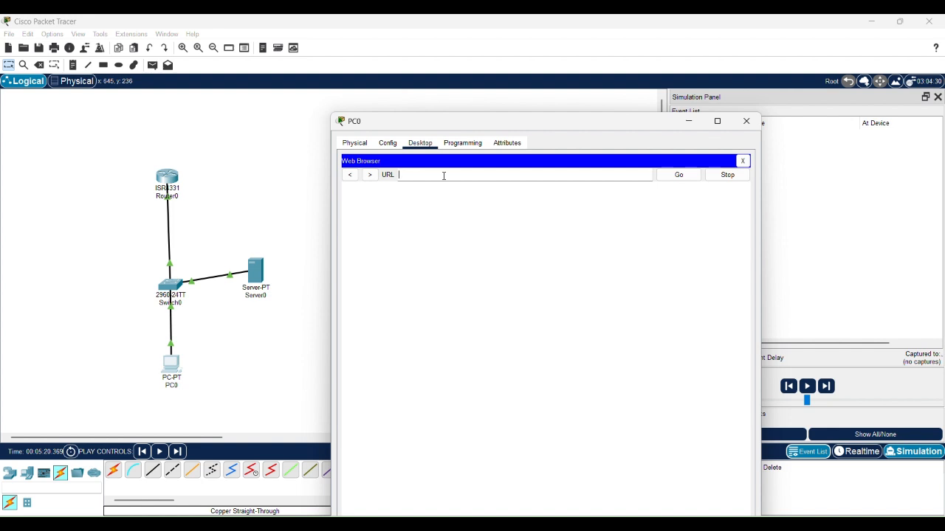
pyautogui.write('192')
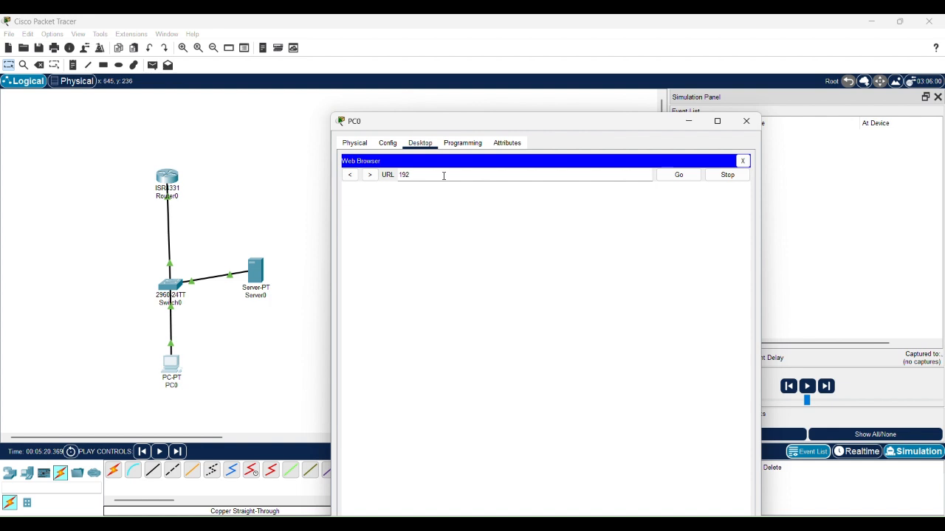
pyautogui.write('.168.11.1')
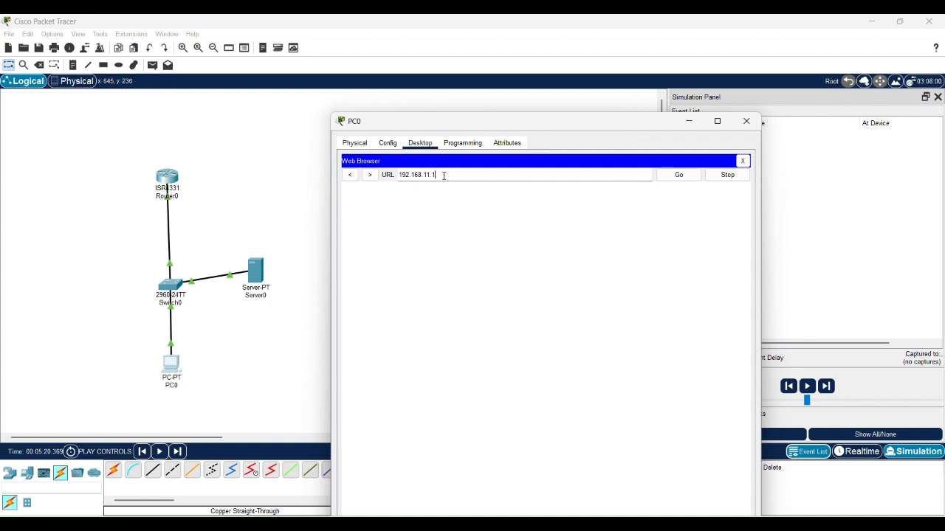
pyautogui.click(678, 175)
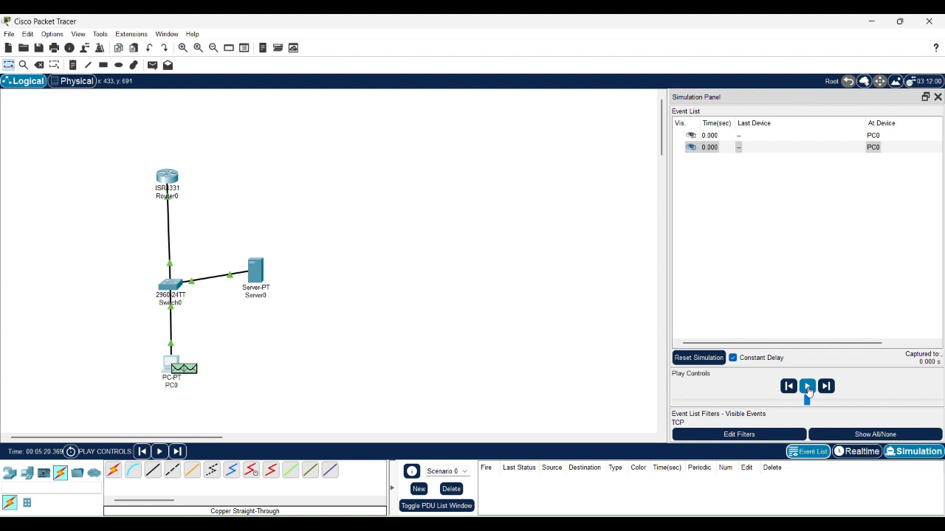
# Play the simulation forward until TCP events reach 0.005 s in the Event List.
pyautogui.click(807, 386)
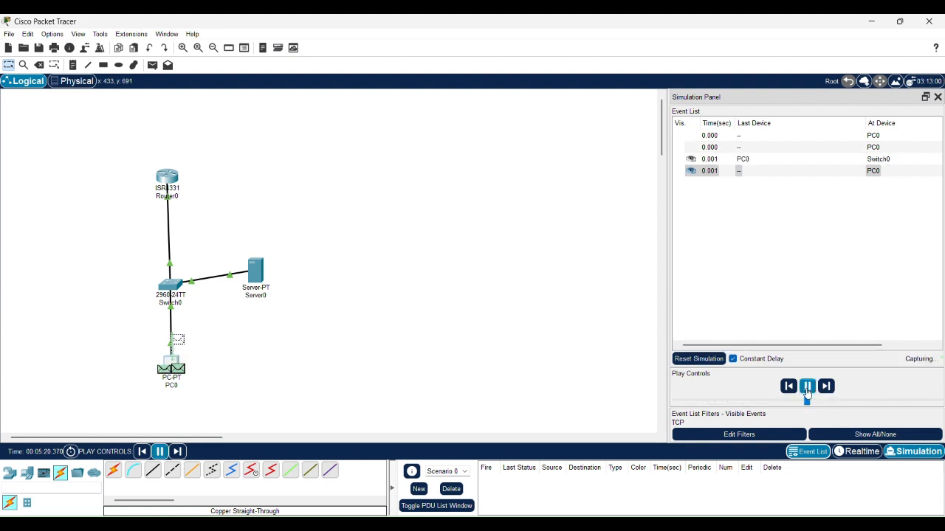
pyautogui.click(825, 386)
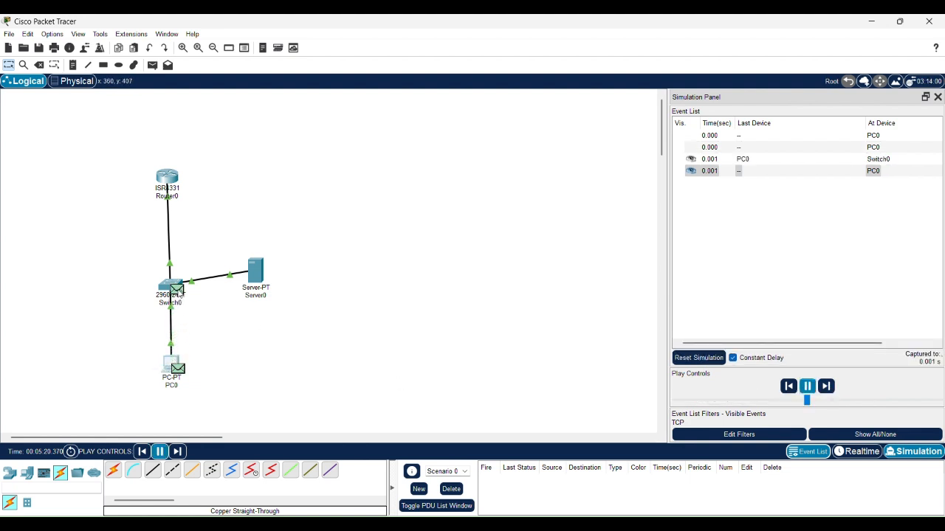
pyautogui.moveTo(505, 286)
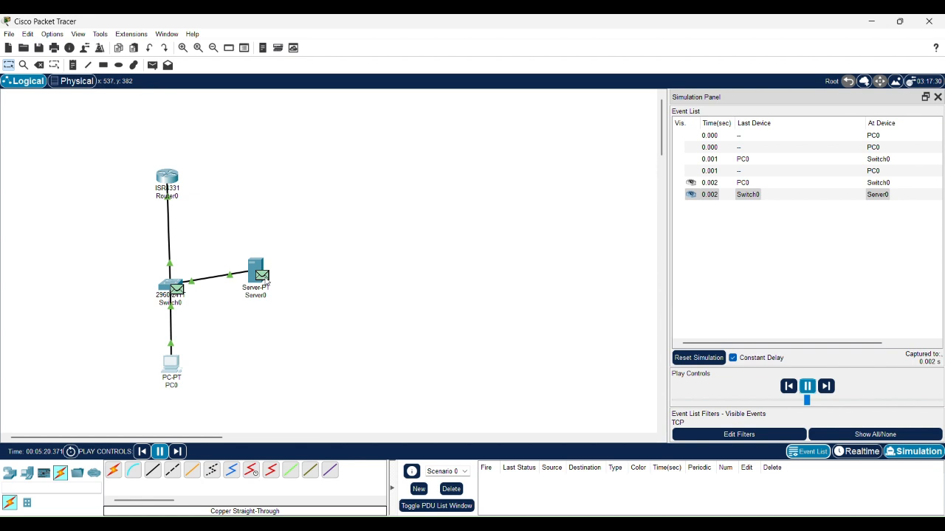
pyautogui.click(825, 386)
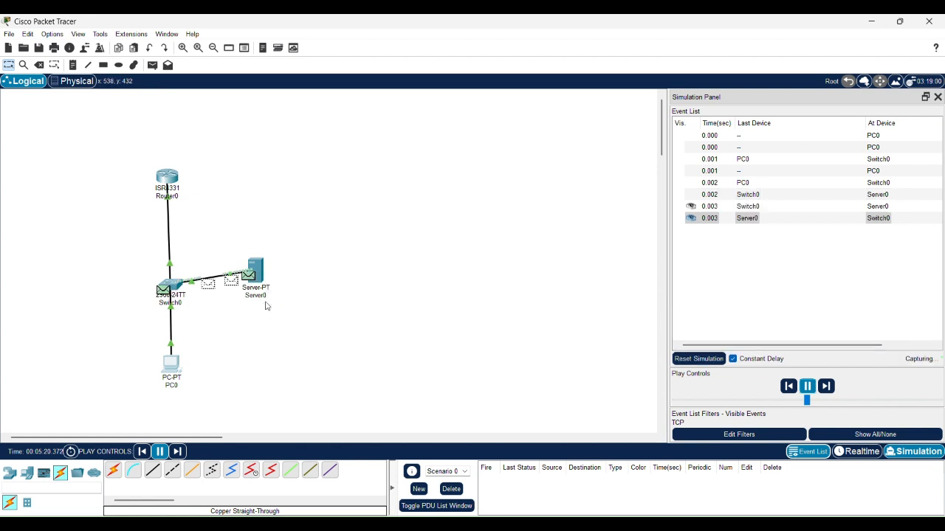
pyautogui.click(825, 386)
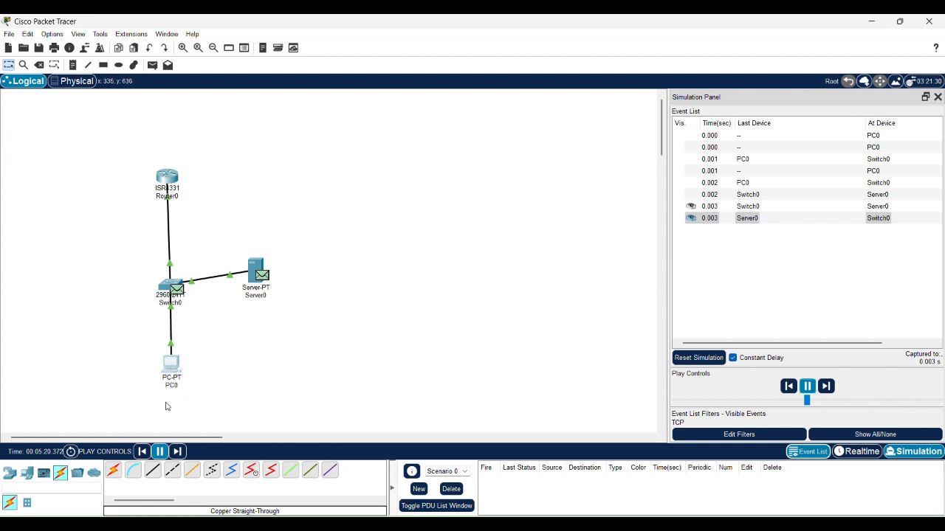
pyautogui.click(825, 386)
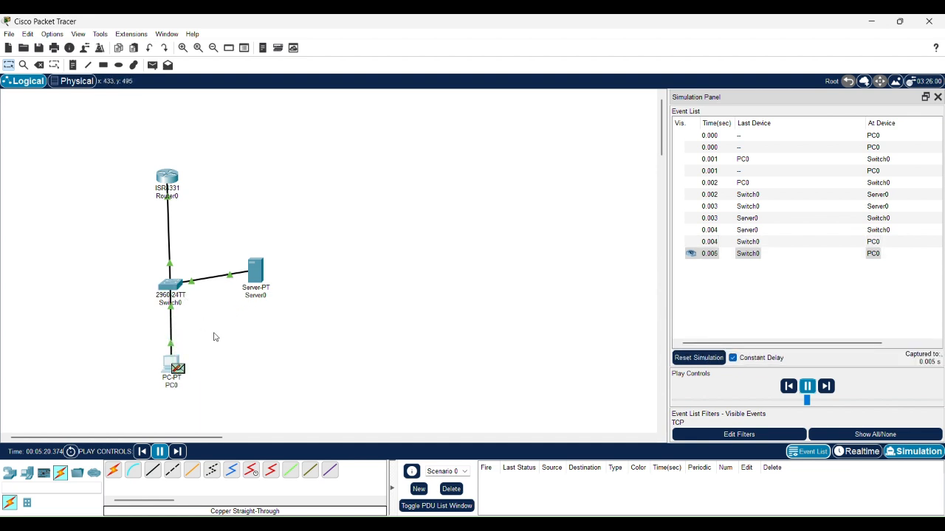
pyautogui.moveTo(187, 354)
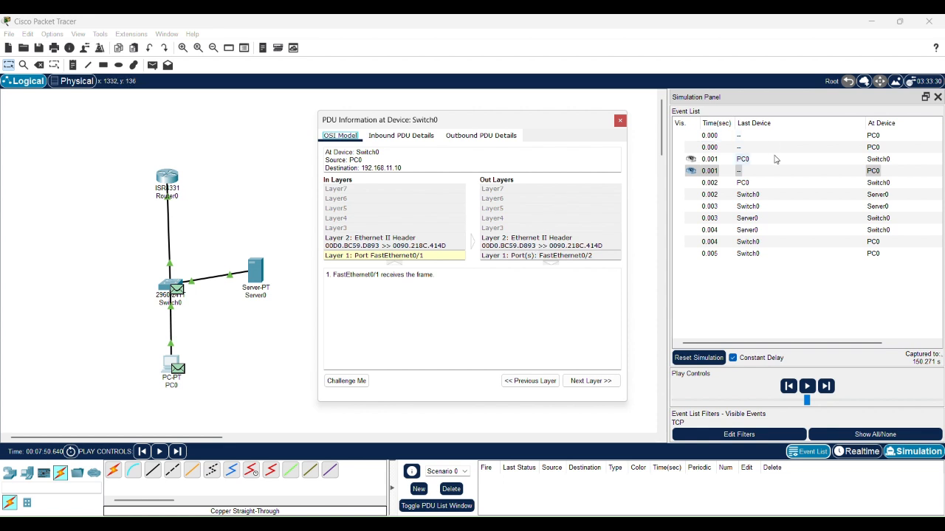
# Open Server0's event PDU and view Layer 4 outbound TCP SYN+ACK from port 80.
pyautogui.click(747, 194)
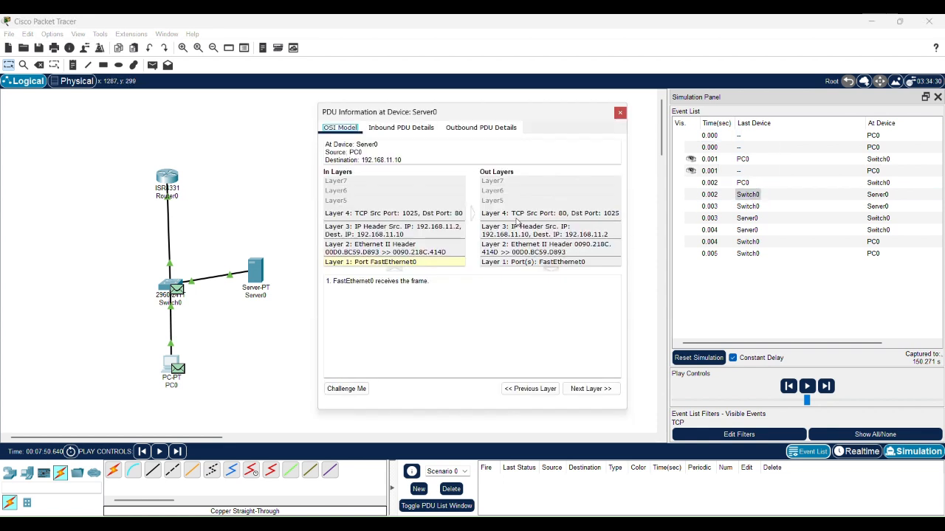
pyautogui.click(550, 215)
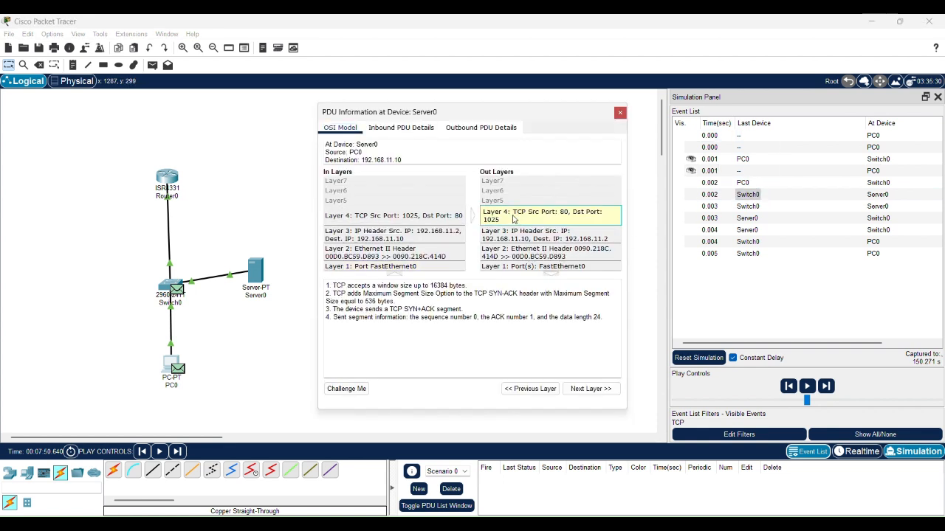
pyautogui.moveTo(486, 298)
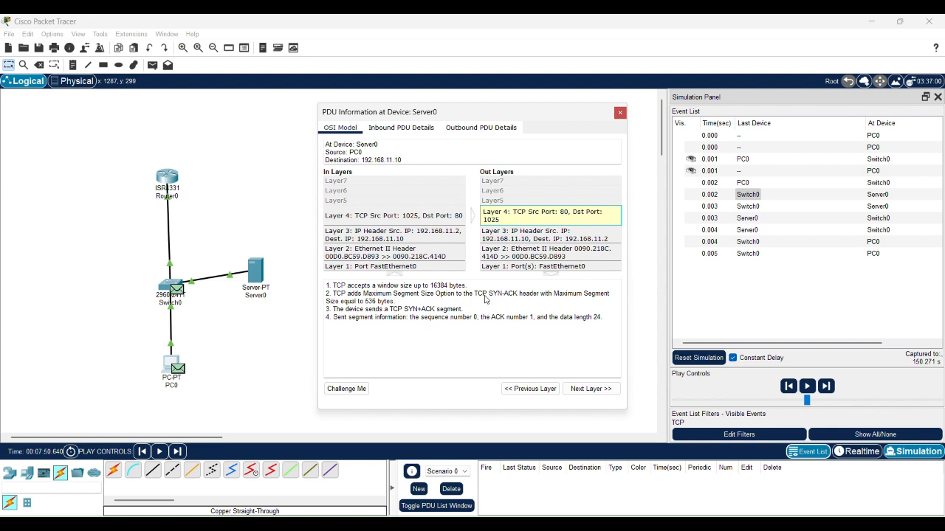
pyautogui.moveTo(505, 304)
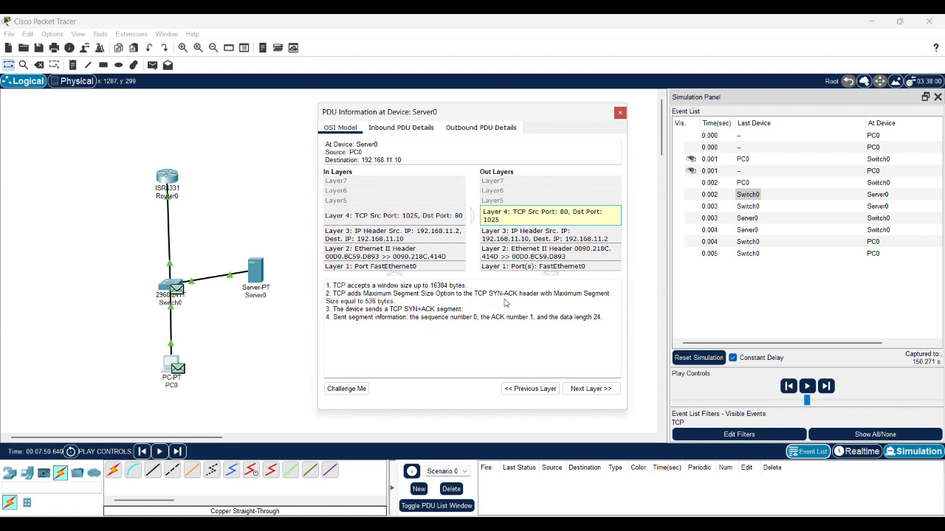
pyautogui.moveTo(409, 323)
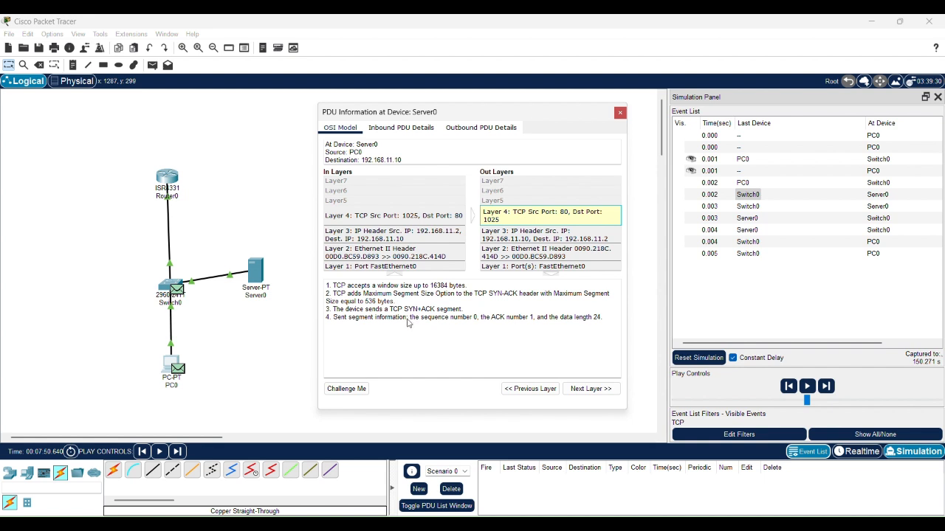
pyautogui.moveTo(528, 196)
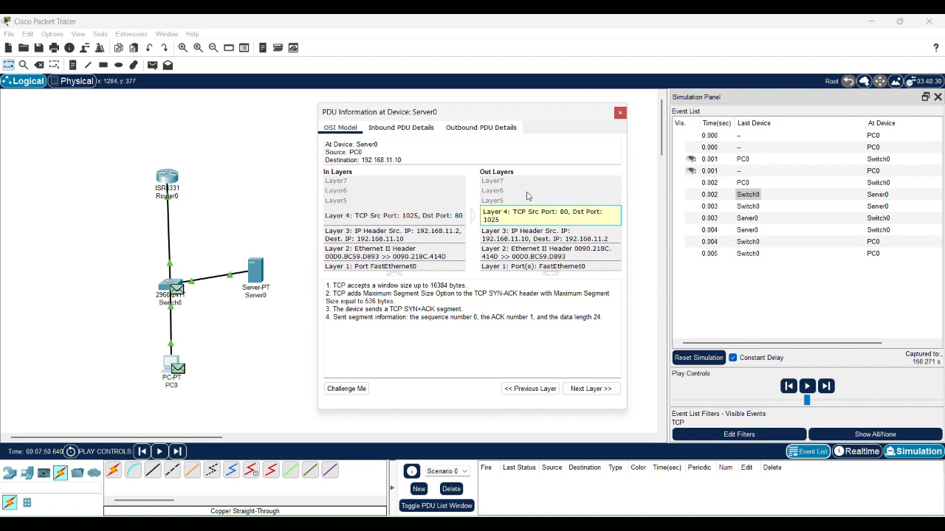
pyautogui.moveTo(495, 350)
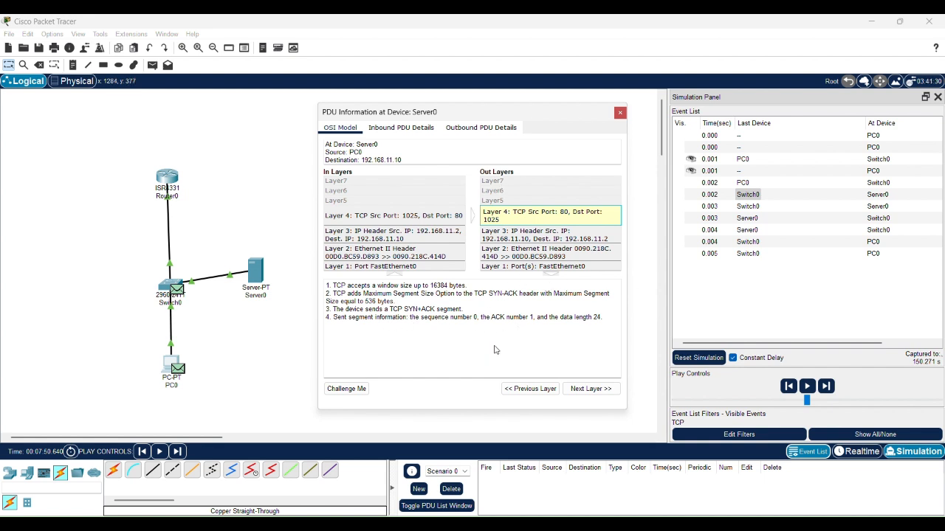
pyautogui.moveTo(454, 302)
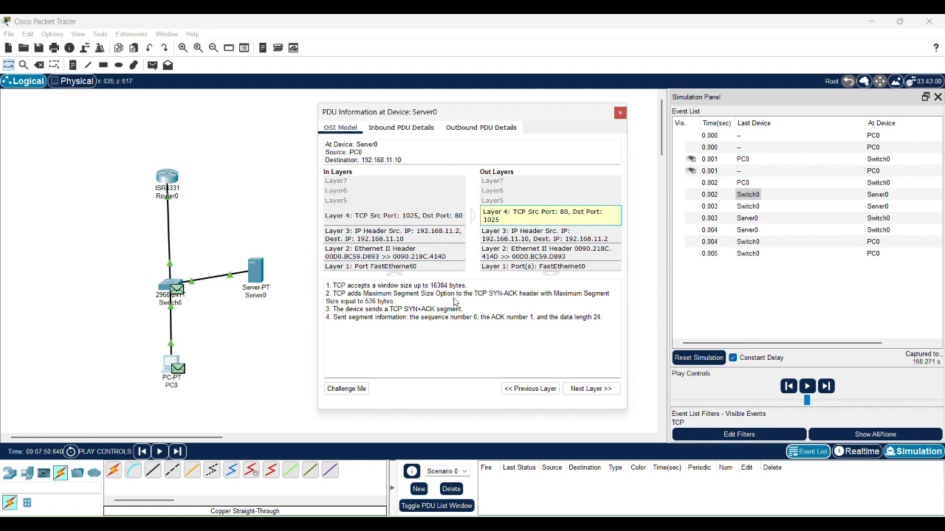
pyautogui.moveTo(162, 395)
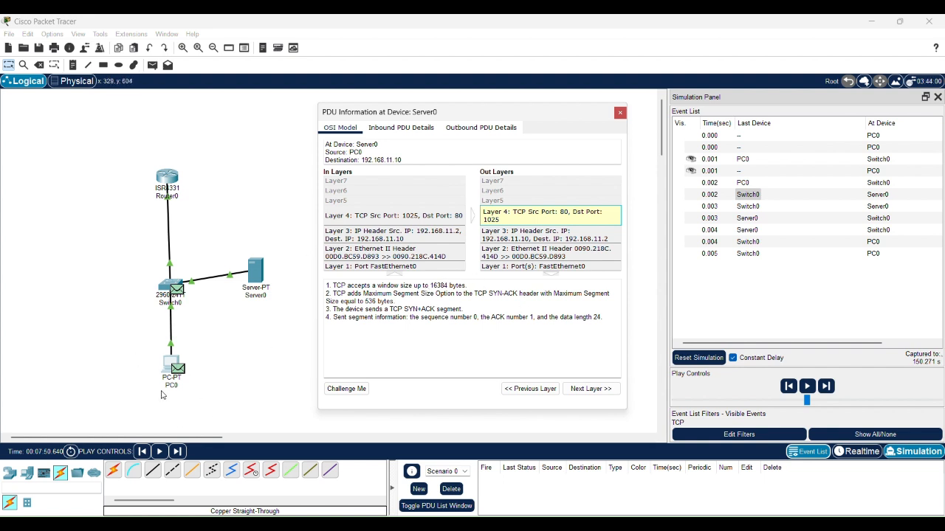
pyautogui.moveTo(181, 356)
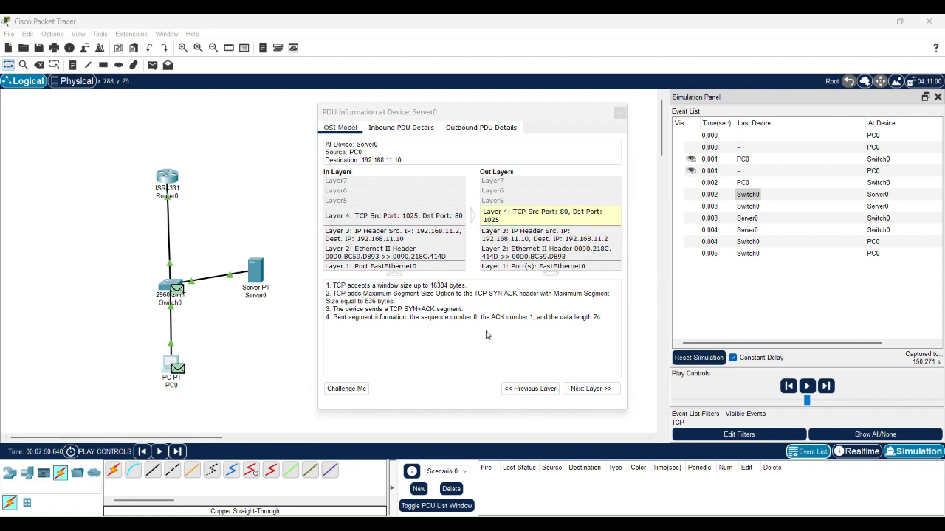
pyautogui.moveTo(532, 317)
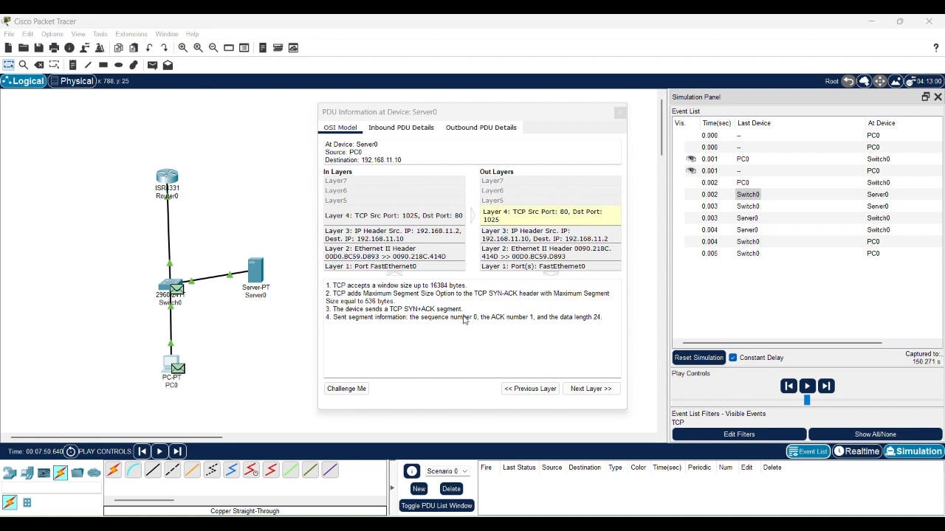
pyautogui.moveTo(440, 363)
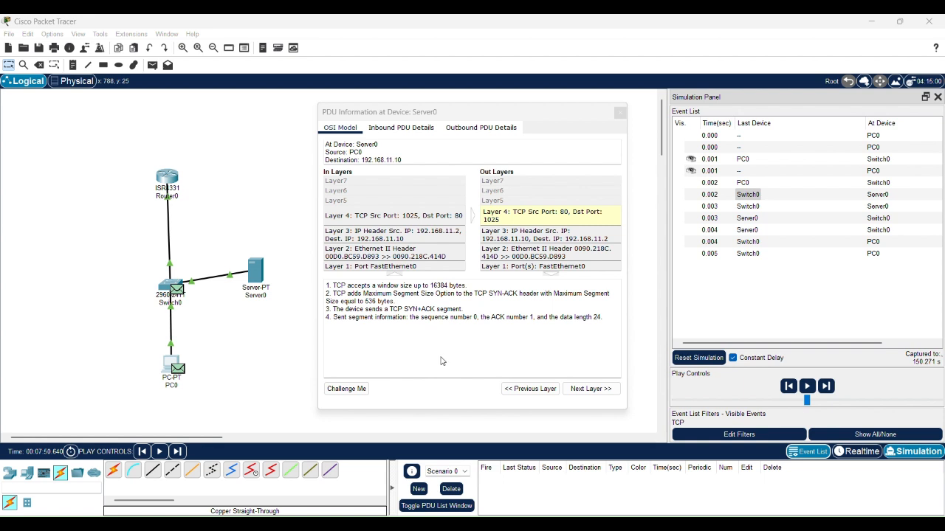
pyautogui.moveTo(410, 45)
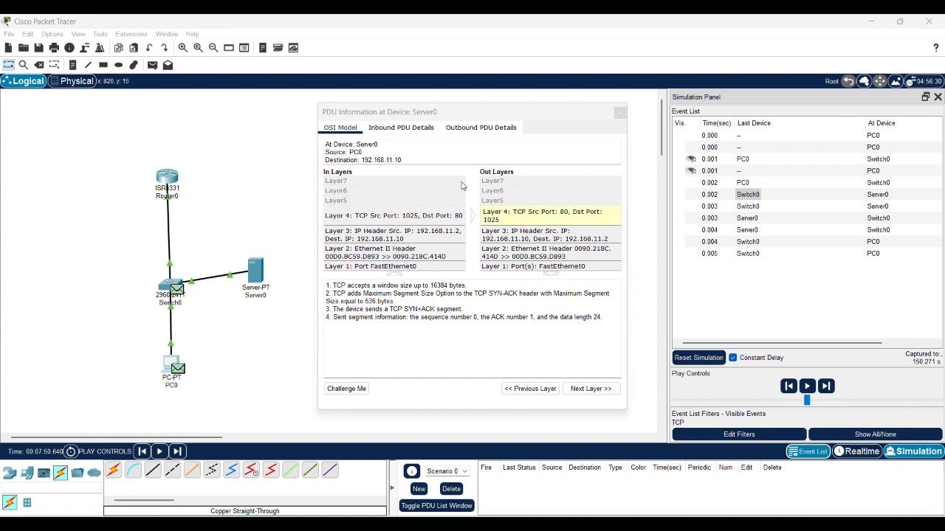
pyautogui.moveTo(397, 41)
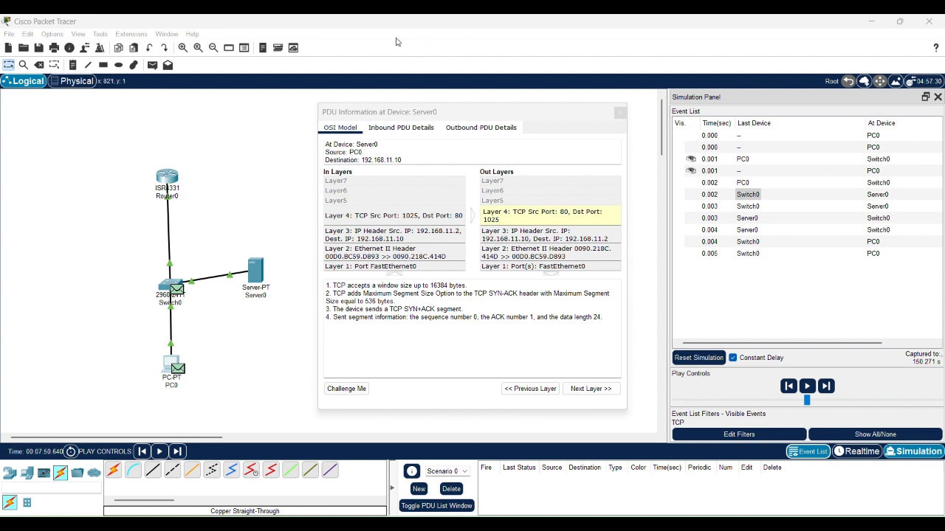